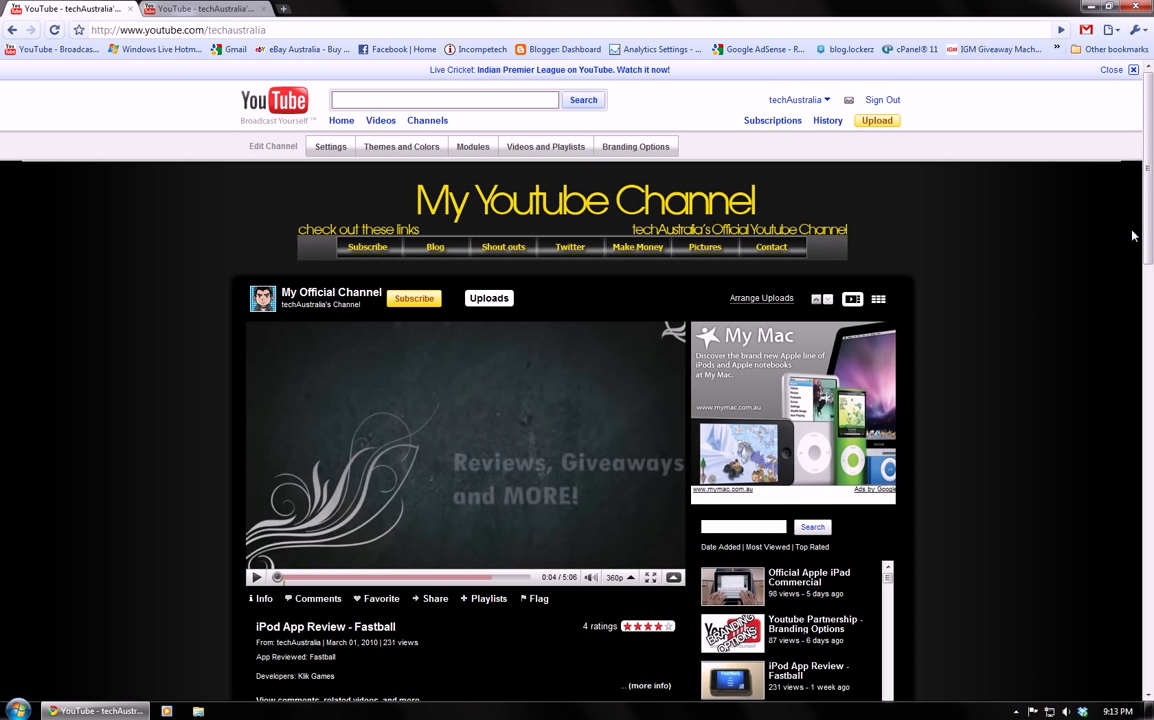
{"action": "mouse_move", "coordinate": [948, 640]}
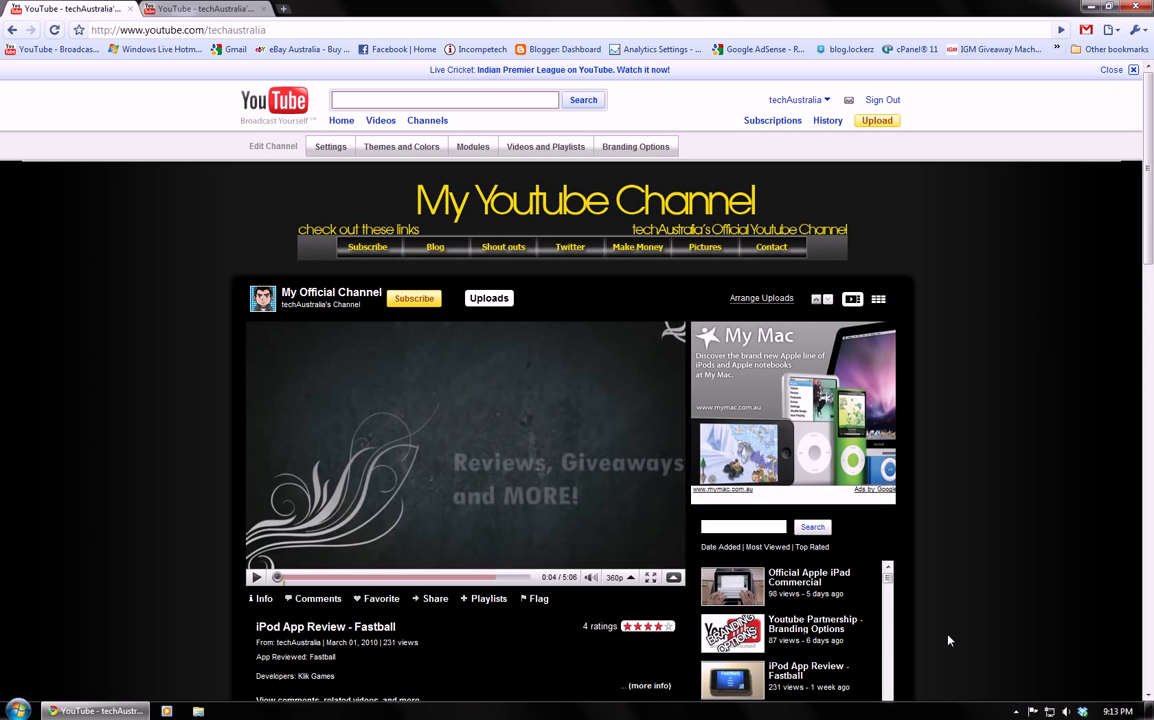
{"action": "mouse_move", "coordinate": [1056, 624]}
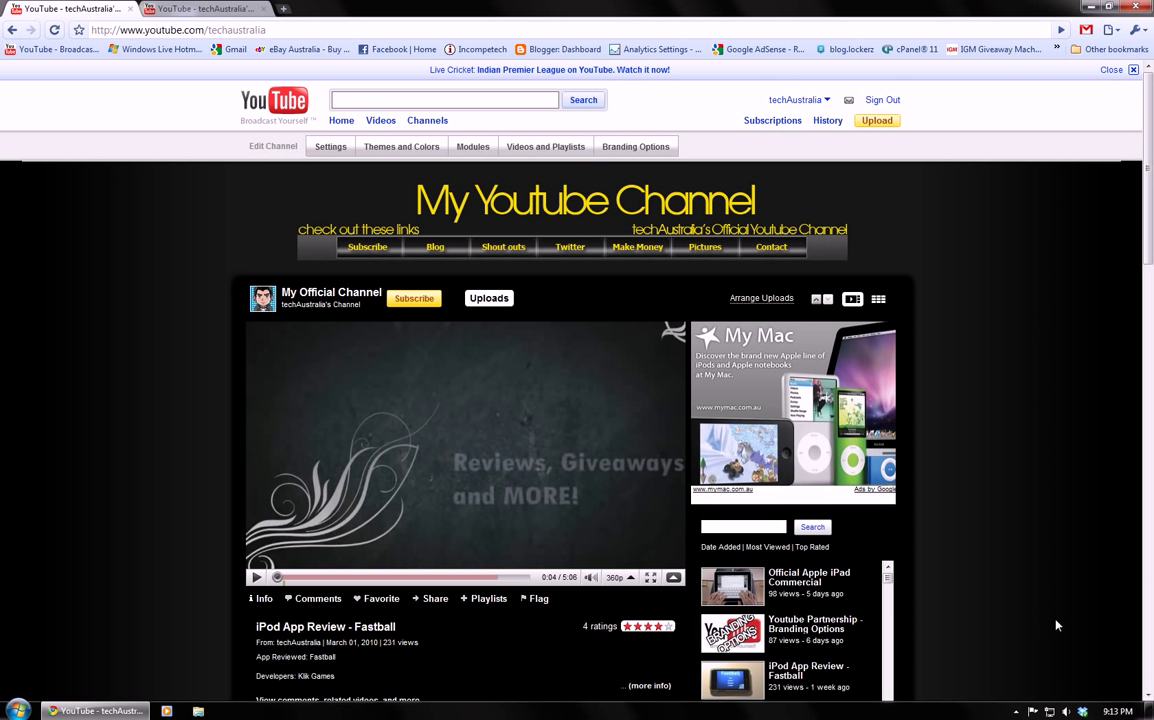
{"action": "mouse_move", "coordinate": [1068, 648]}
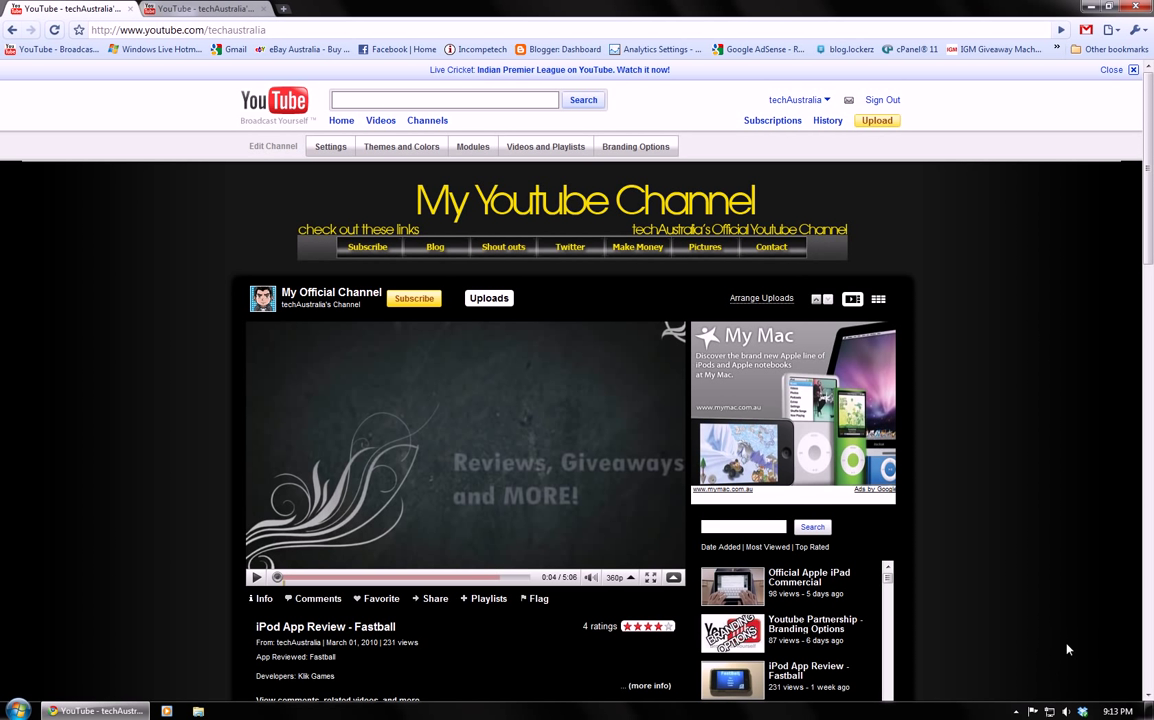
{"action": "mouse_move", "coordinate": [1076, 658]}
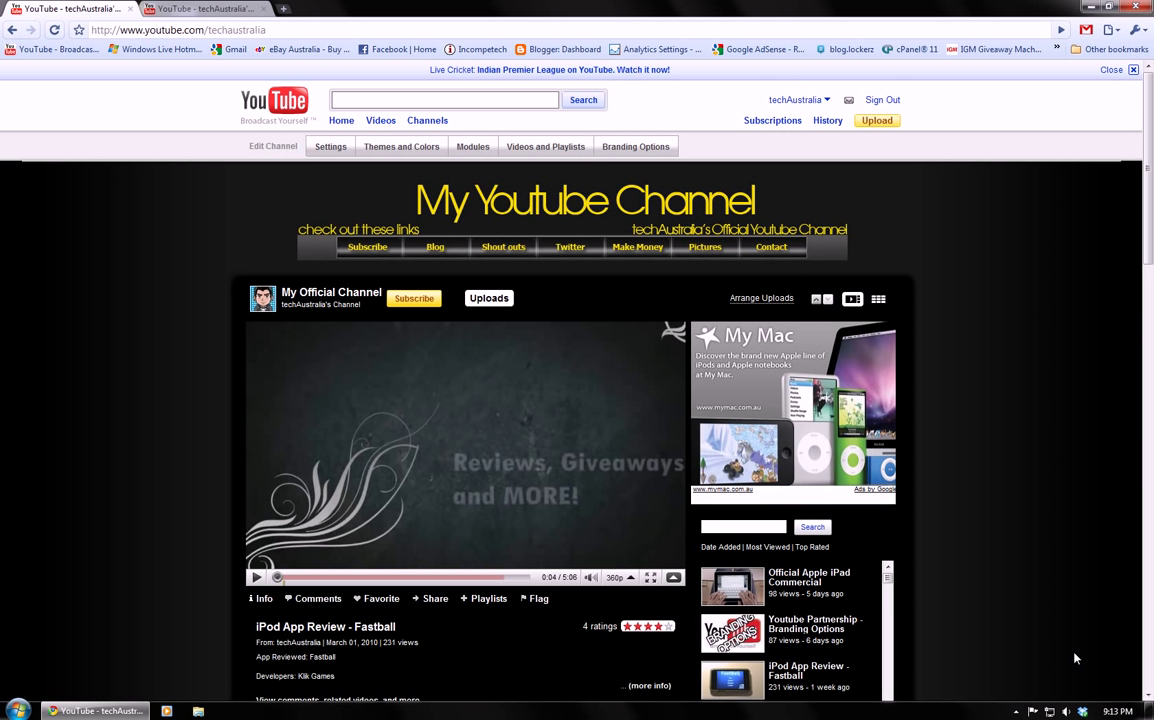
{"action": "mouse_move", "coordinate": [820, 626]}
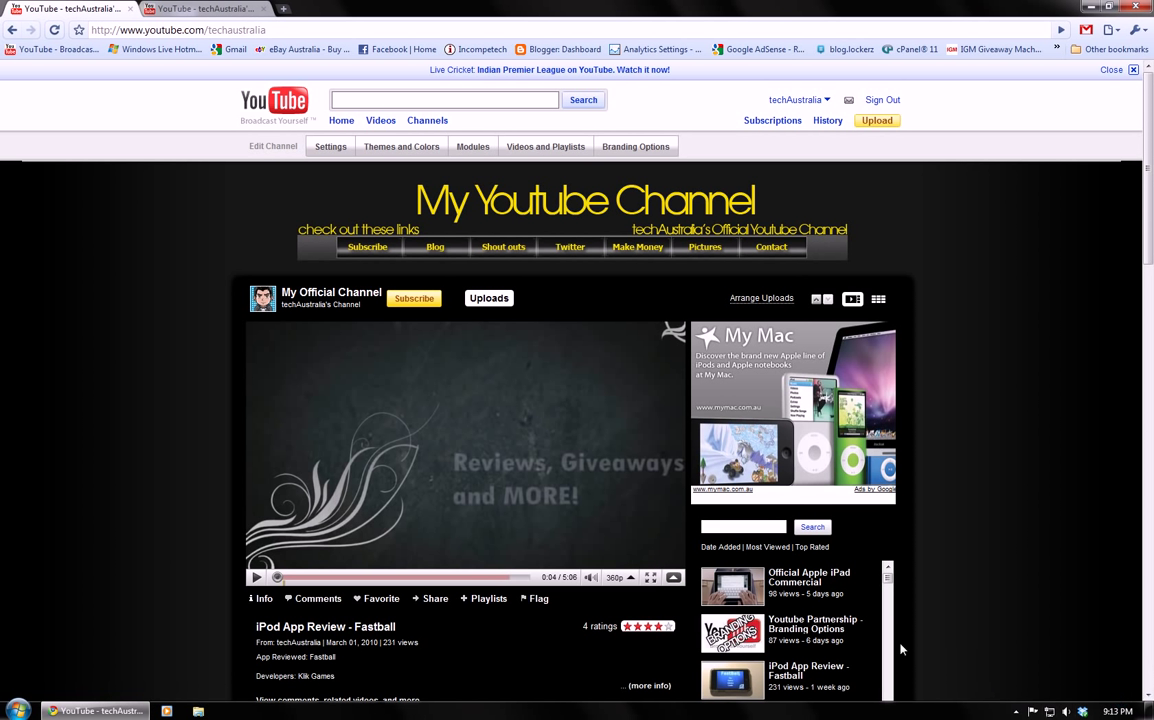
{"action": "mouse_move", "coordinate": [1060, 680]}
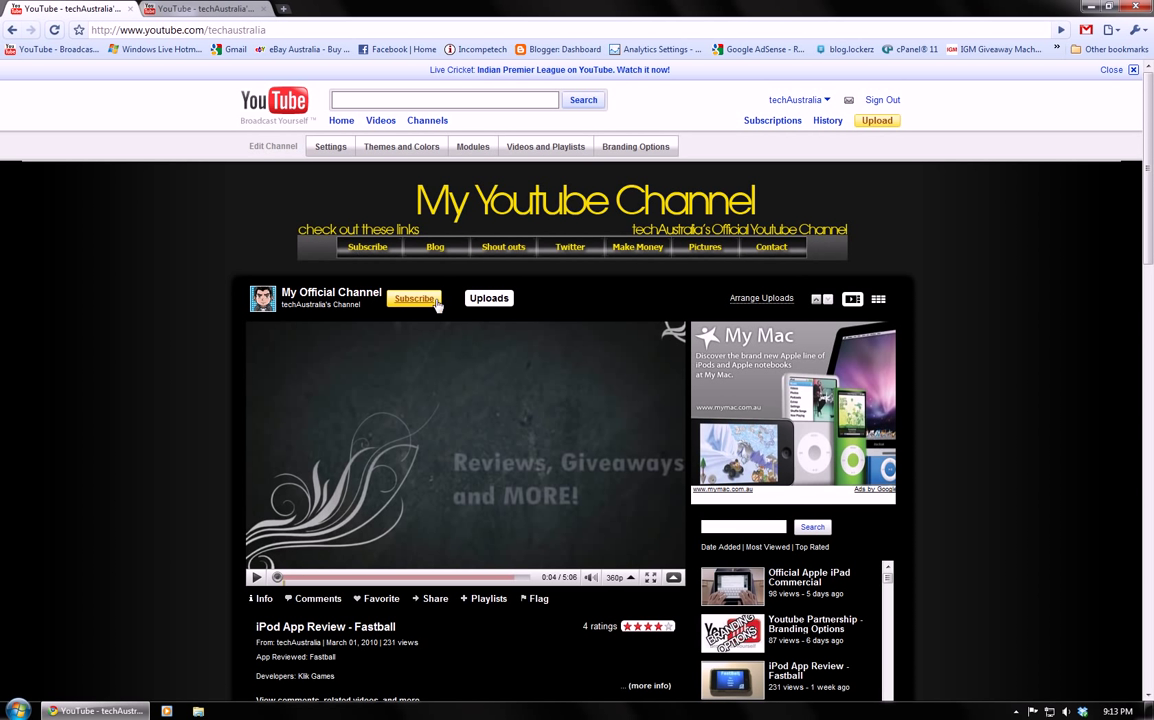
- Show the Modules settings listing which boxes appear on the channel page
{"action": "left_click", "coordinate": [472, 146]}
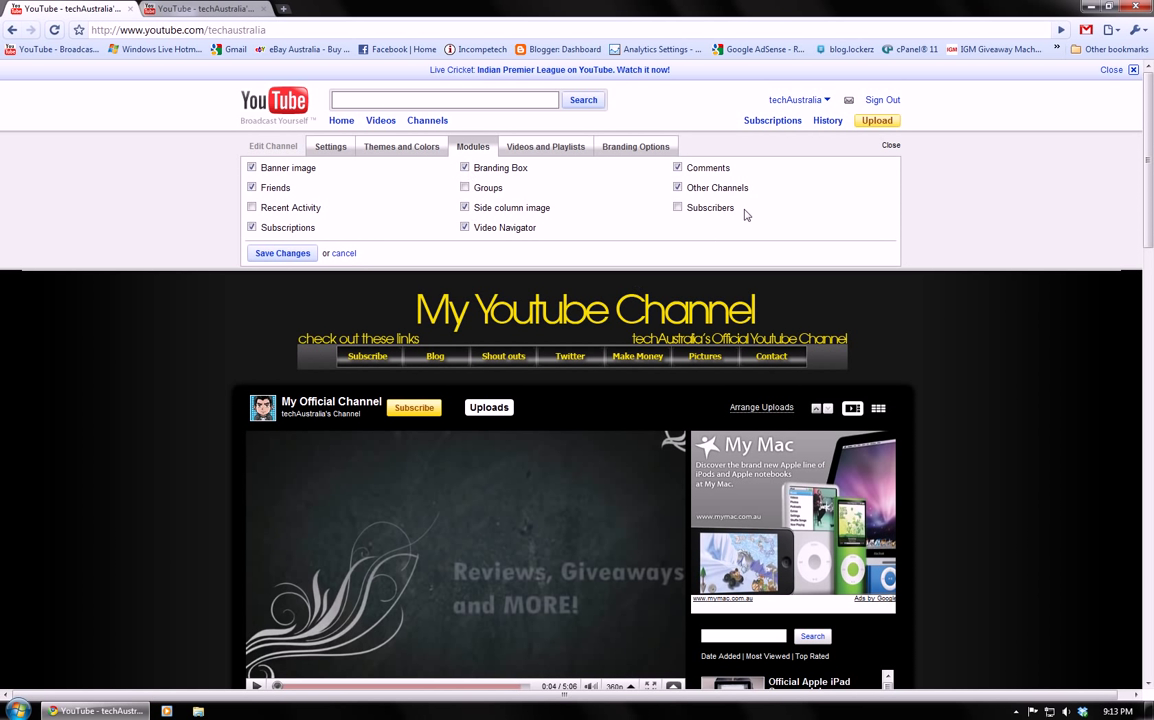
{"action": "mouse_move", "coordinate": [616, 196]}
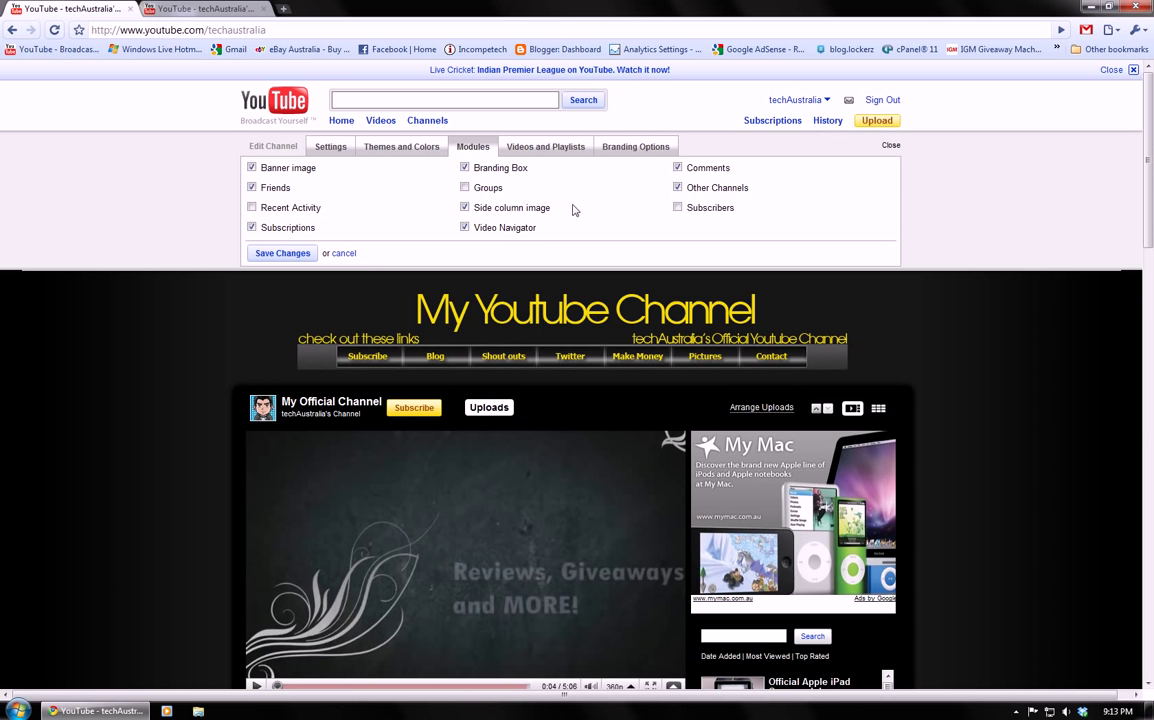
{"action": "mouse_move", "coordinate": [576, 176]}
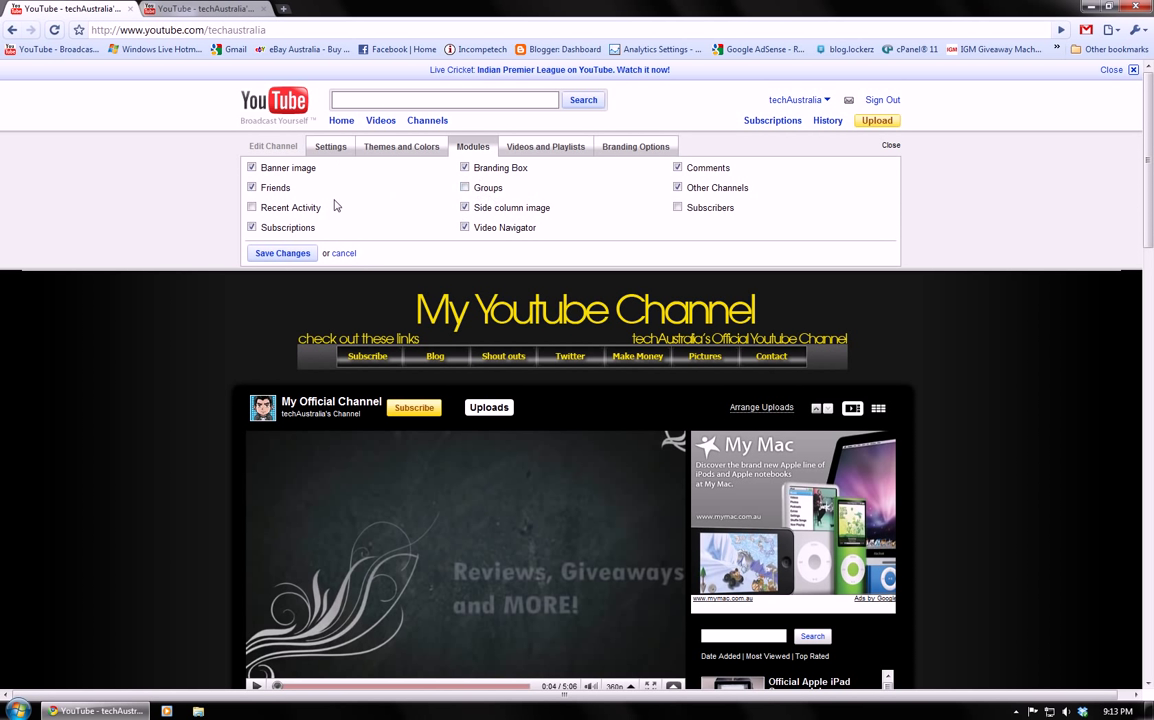
{"action": "mouse_move", "coordinate": [380, 188]}
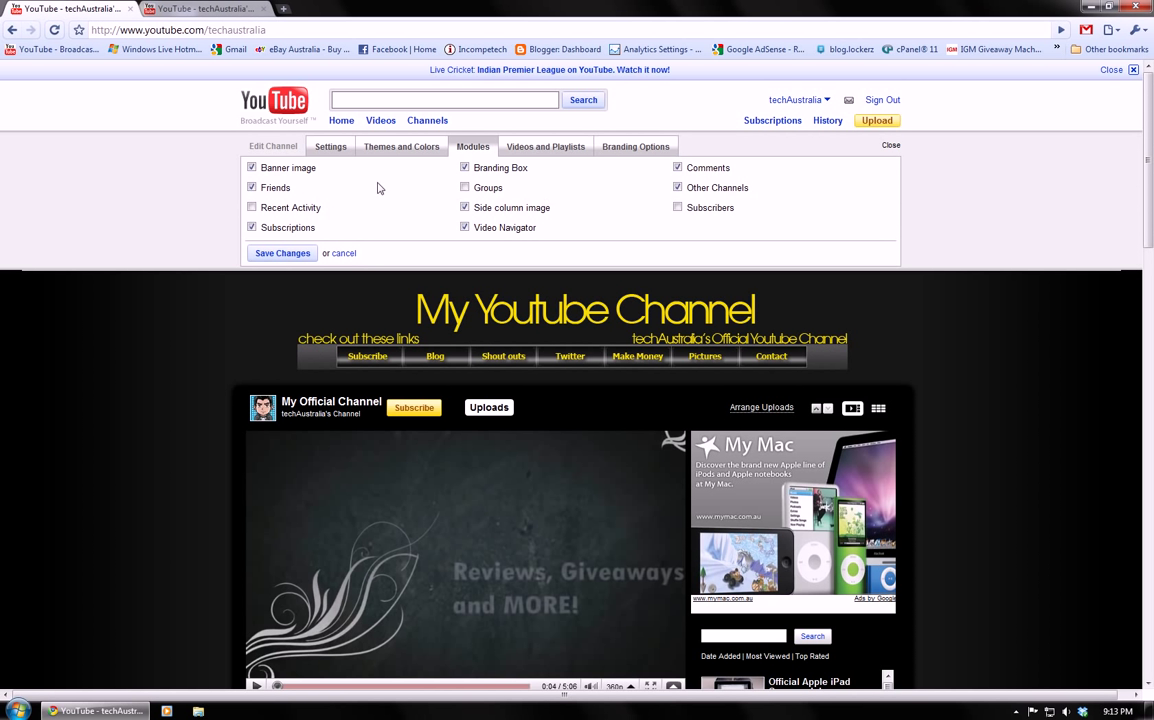
{"action": "mouse_move", "coordinate": [652, 246]}
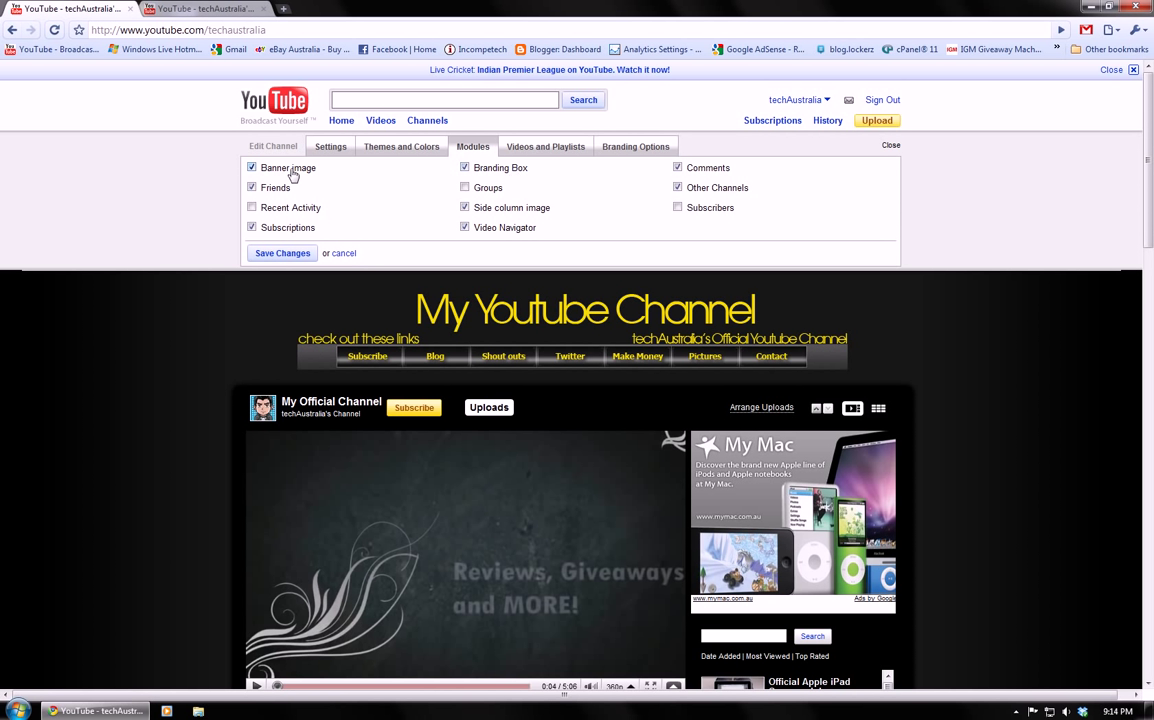
{"action": "mouse_move", "coordinate": [532, 218]}
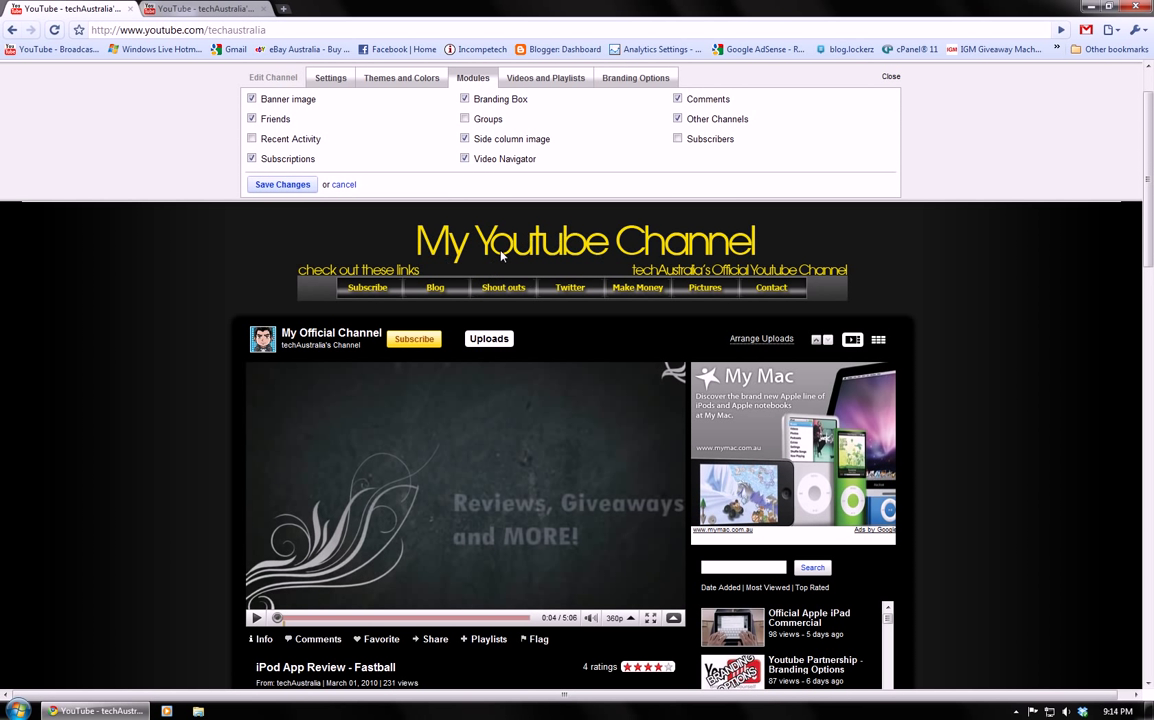
- Scroll the channel page to bring the Profile and Friends boxes into view
{"action": "scroll", "scroll_direction": "down", "scroll_amount": 3}
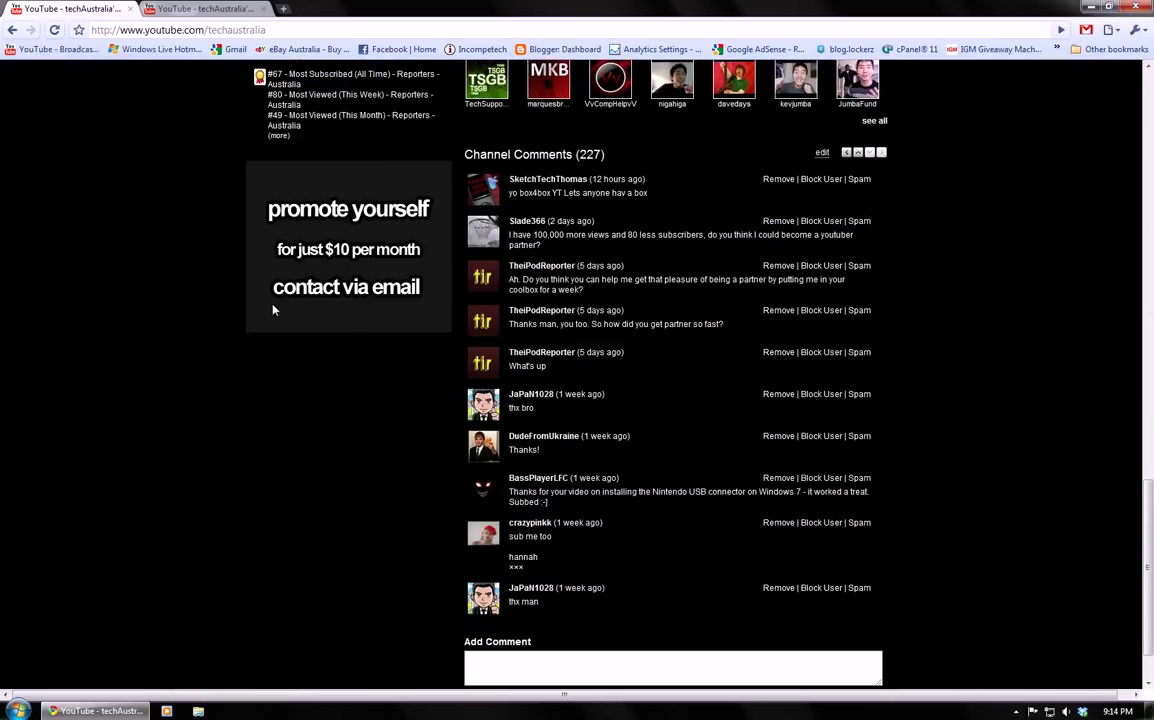
{"action": "scroll", "scroll_direction": "up", "scroll_amount": 3}
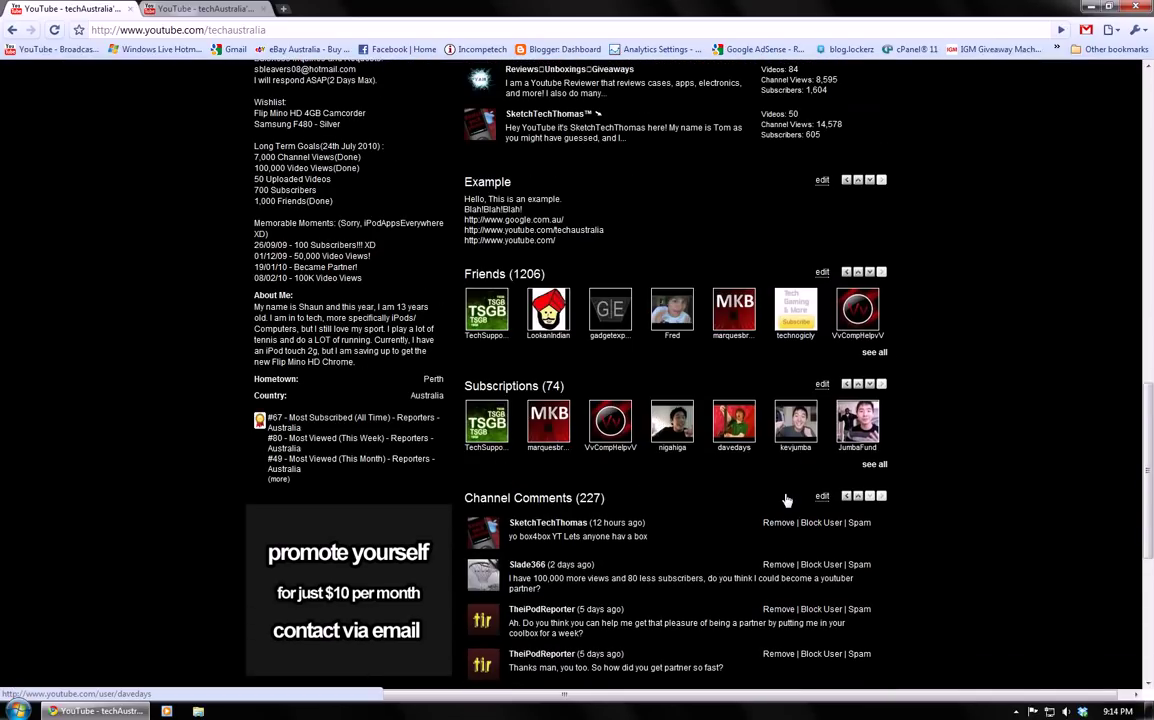
{"action": "scroll", "scroll_direction": "up", "scroll_amount": 3}
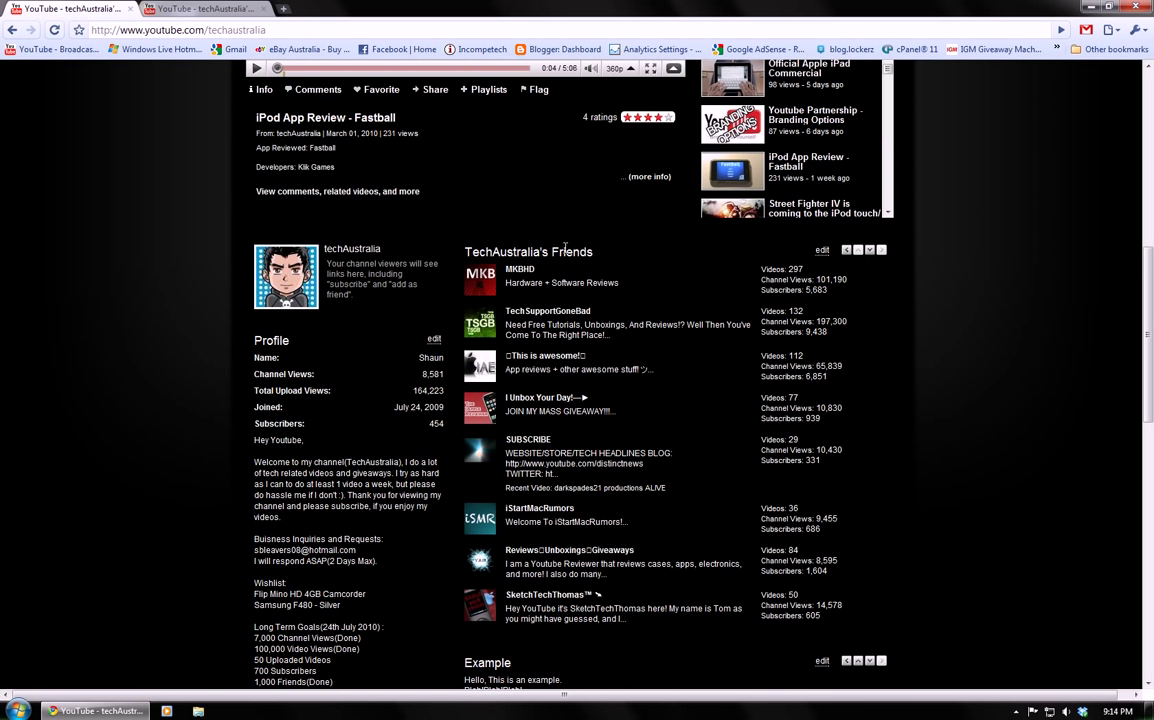
{"action": "mouse_move", "coordinate": [832, 256]}
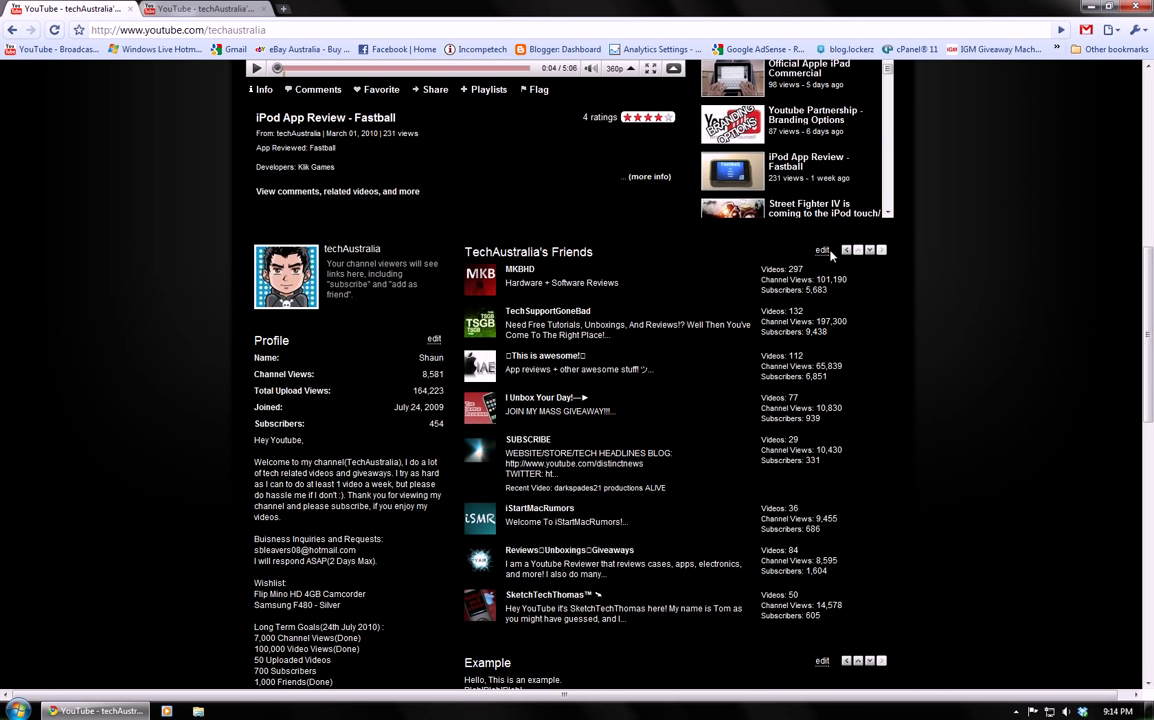
- Retitle the Friends box 'hello', add channels fred and blah, and save the changes
{"action": "left_click", "coordinate": [820, 250]}
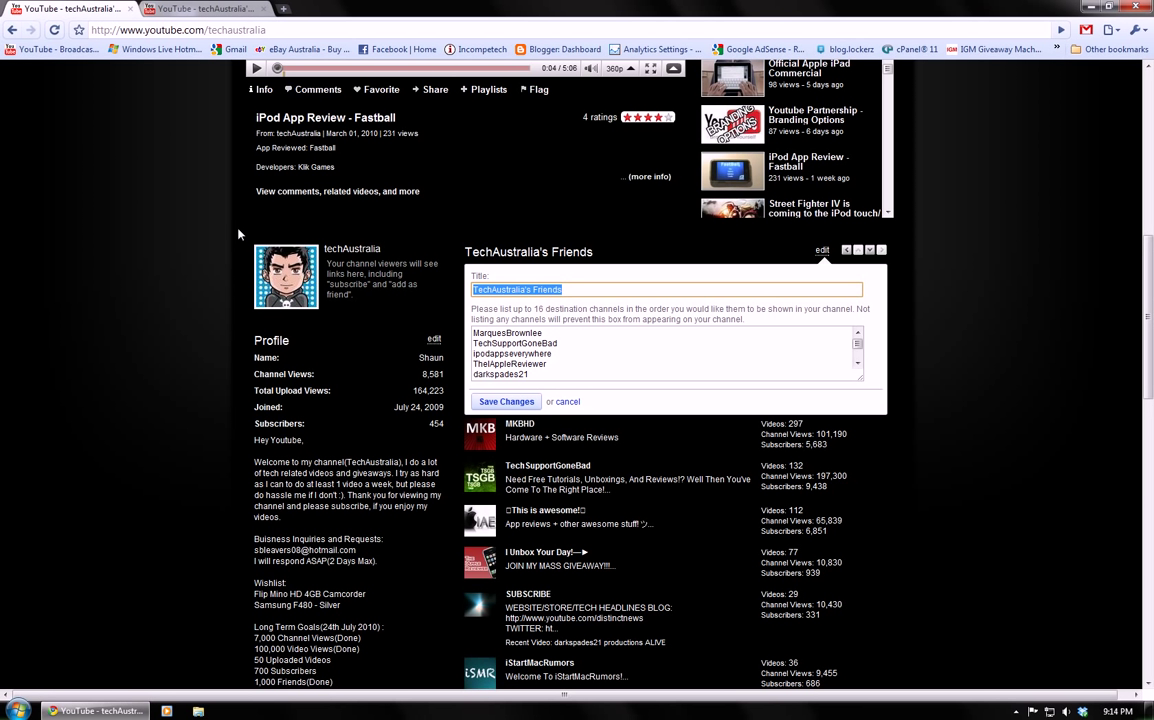
{"action": "type", "text": "hello"}
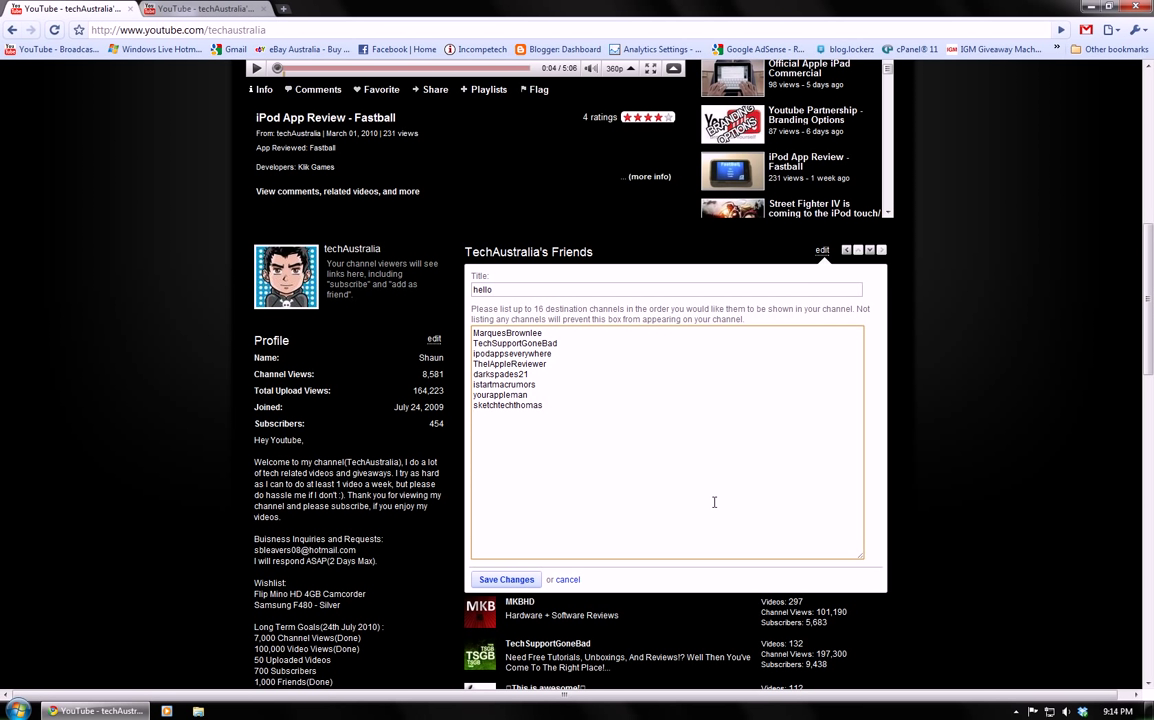
{"action": "type", "text": "fred"}
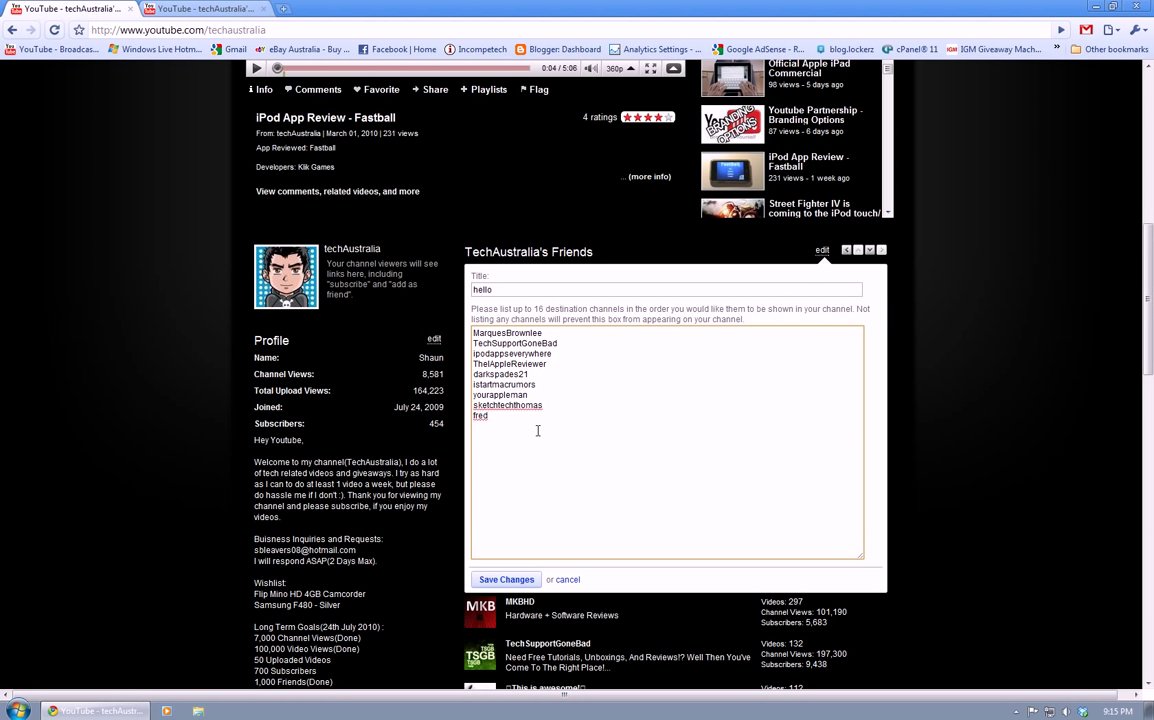
{"action": "type", "text": "blah"}
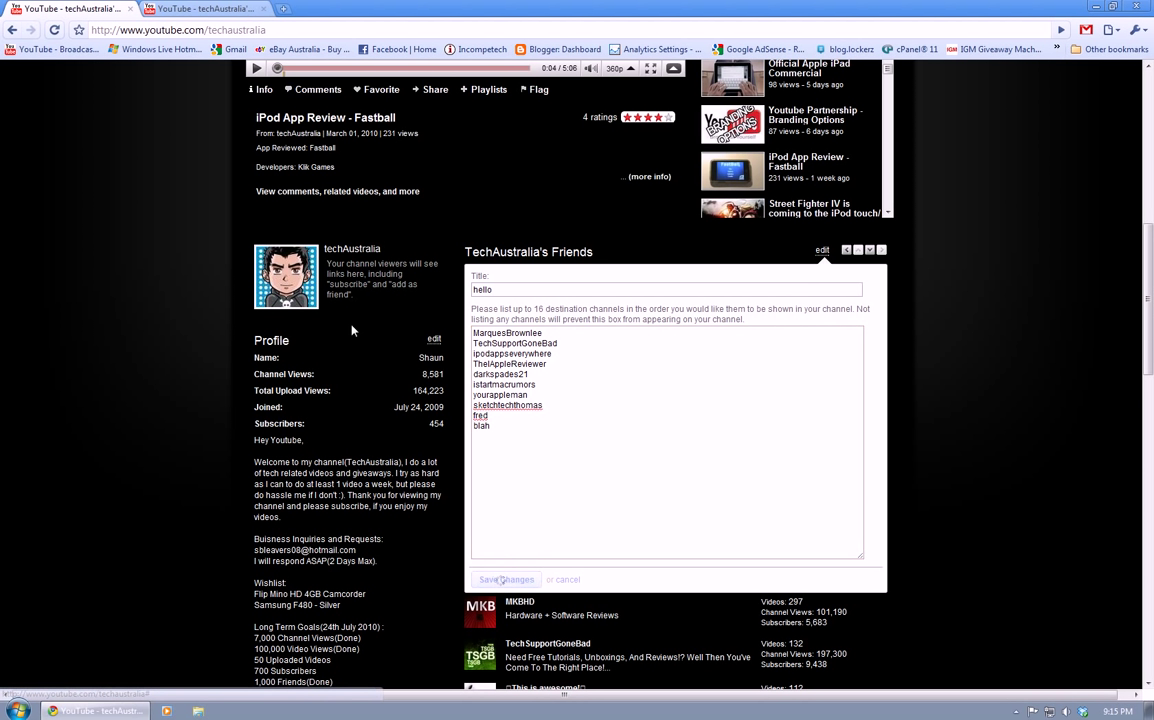
{"action": "left_click", "coordinate": [506, 580]}
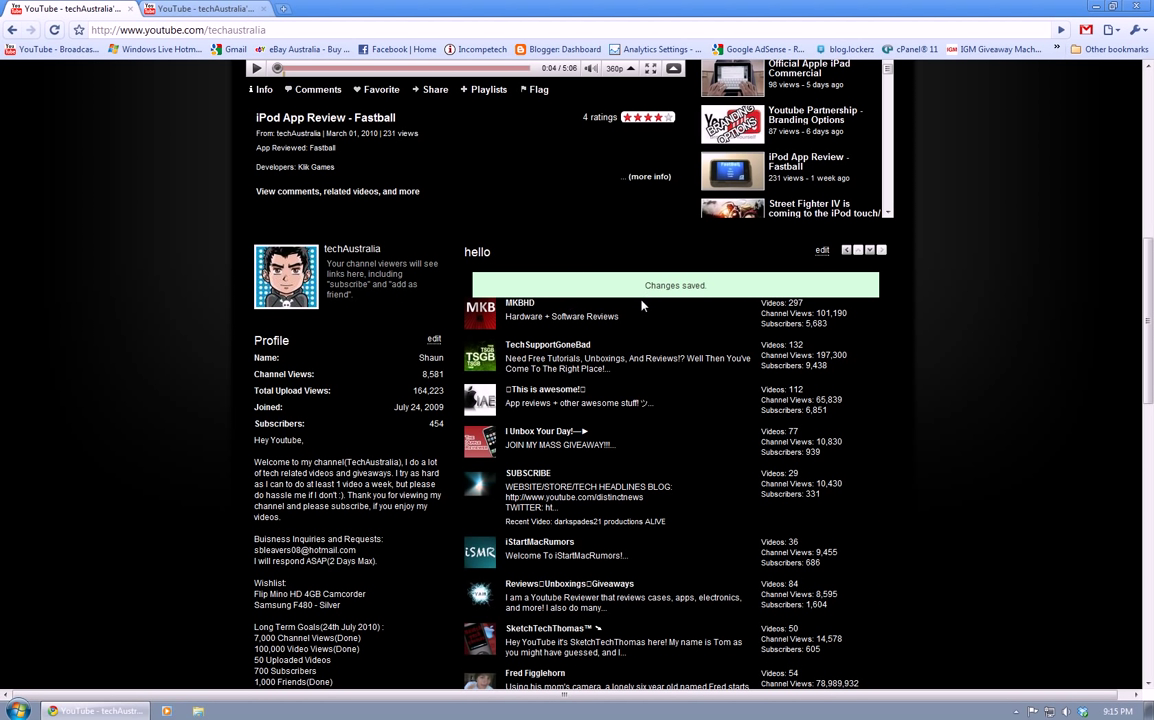
{"action": "scroll", "scroll_direction": "down", "scroll_amount": 3}
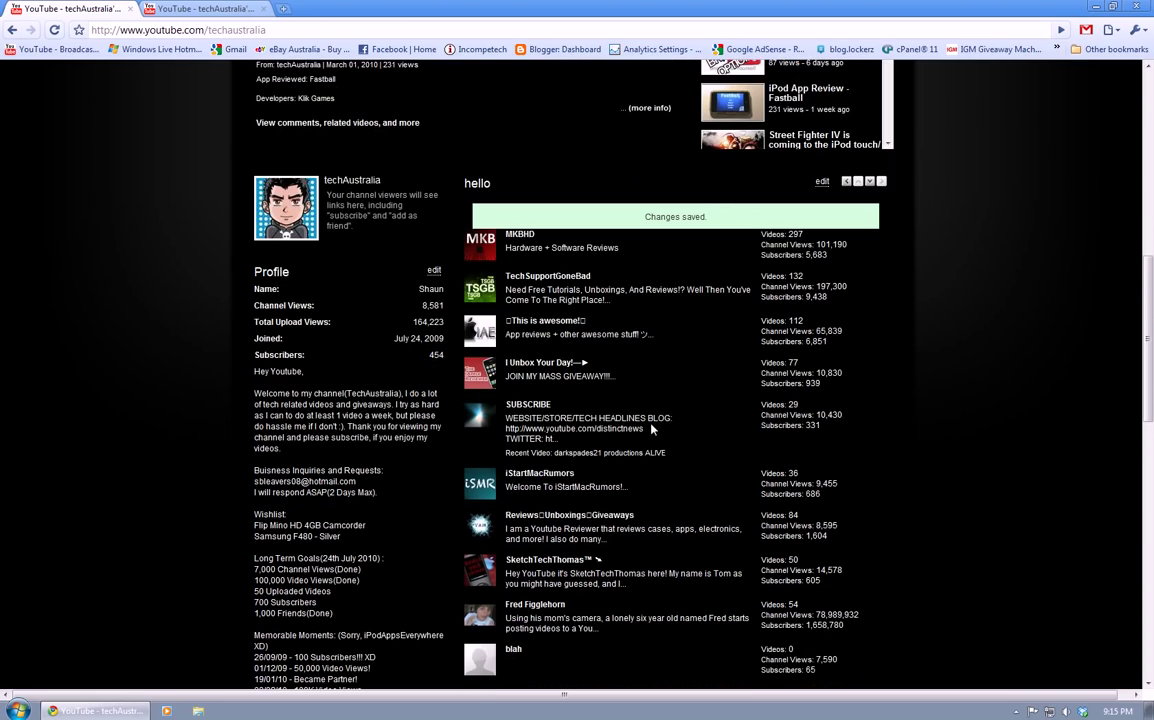
{"action": "scroll", "scroll_direction": "down", "scroll_amount": 3}
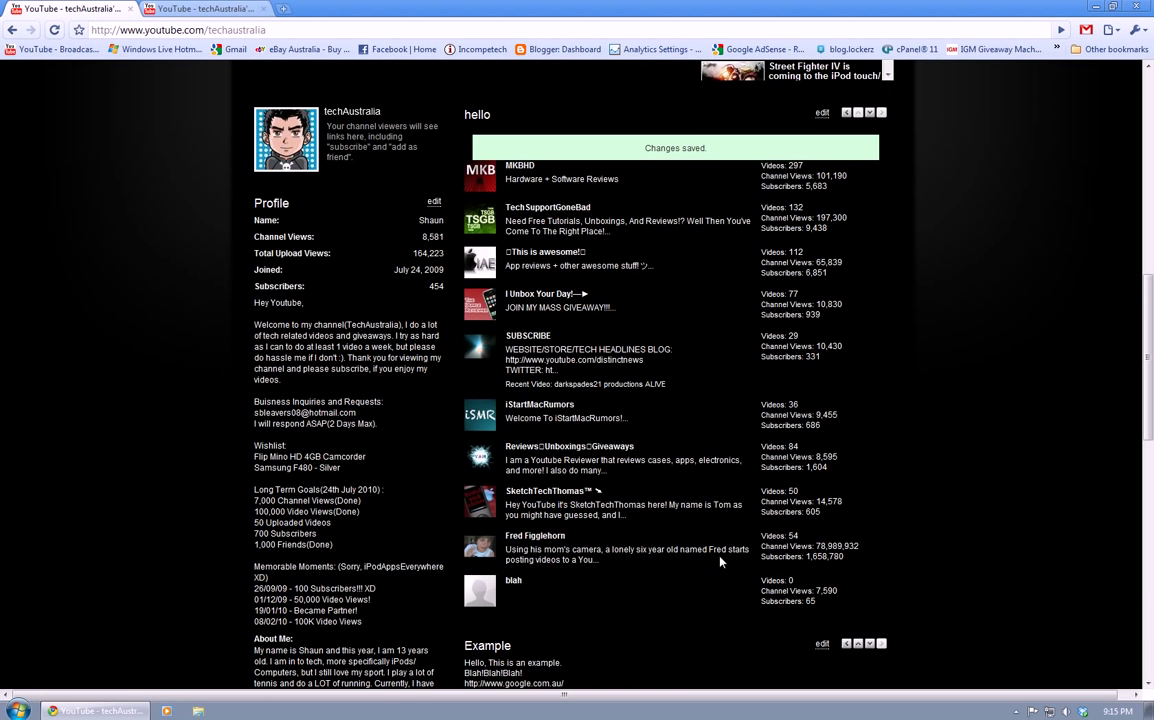
{"action": "mouse_move", "coordinate": [586, 540]}
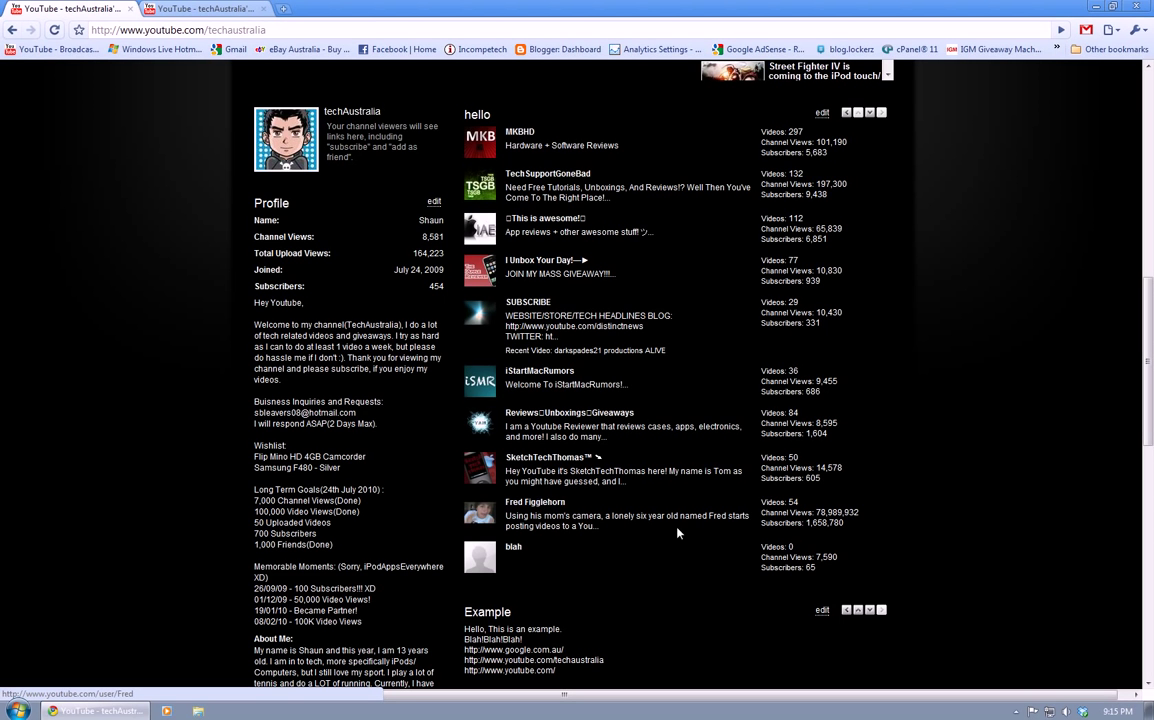
{"action": "scroll", "scroll_direction": "down", "scroll_amount": 3}
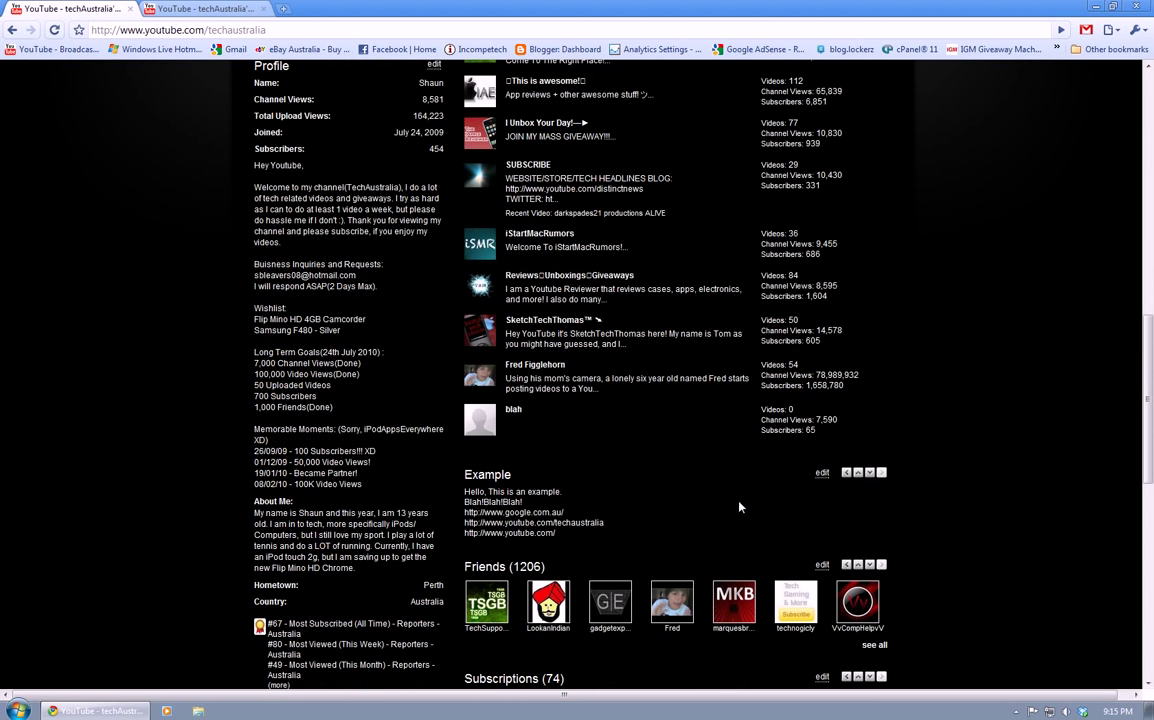
- Clear the Example branding box's title and save it with no heading
{"action": "left_click", "coordinate": [820, 472]}
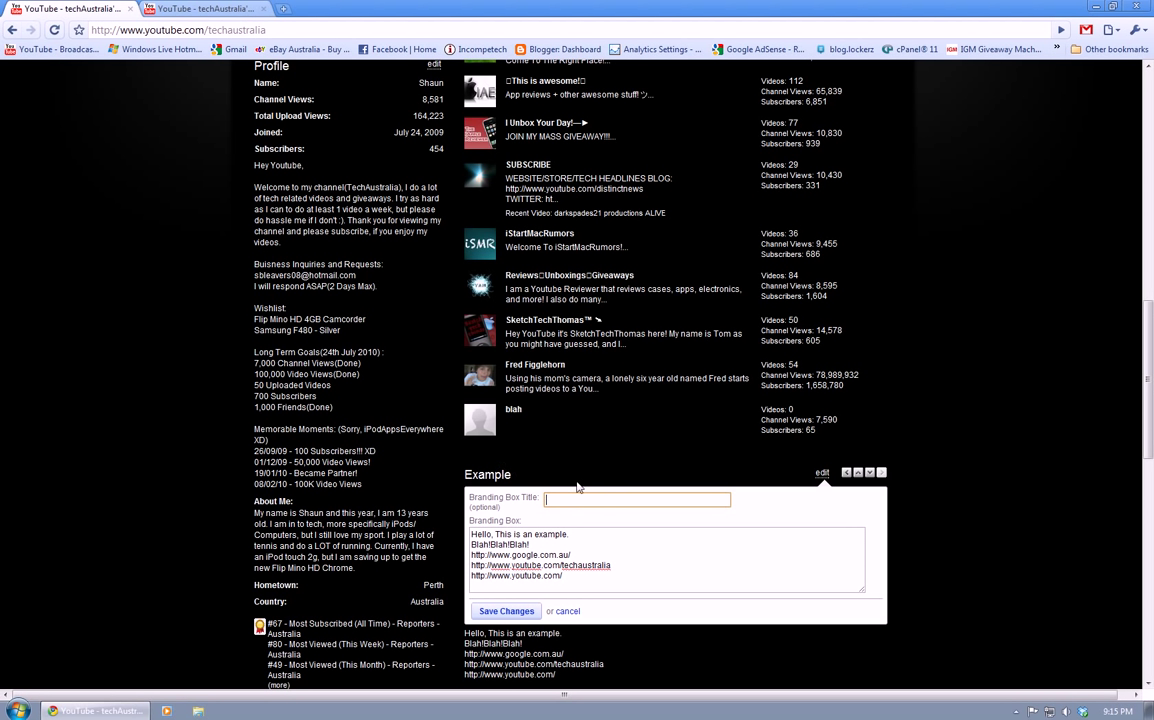
{"action": "left_click", "coordinate": [506, 610]}
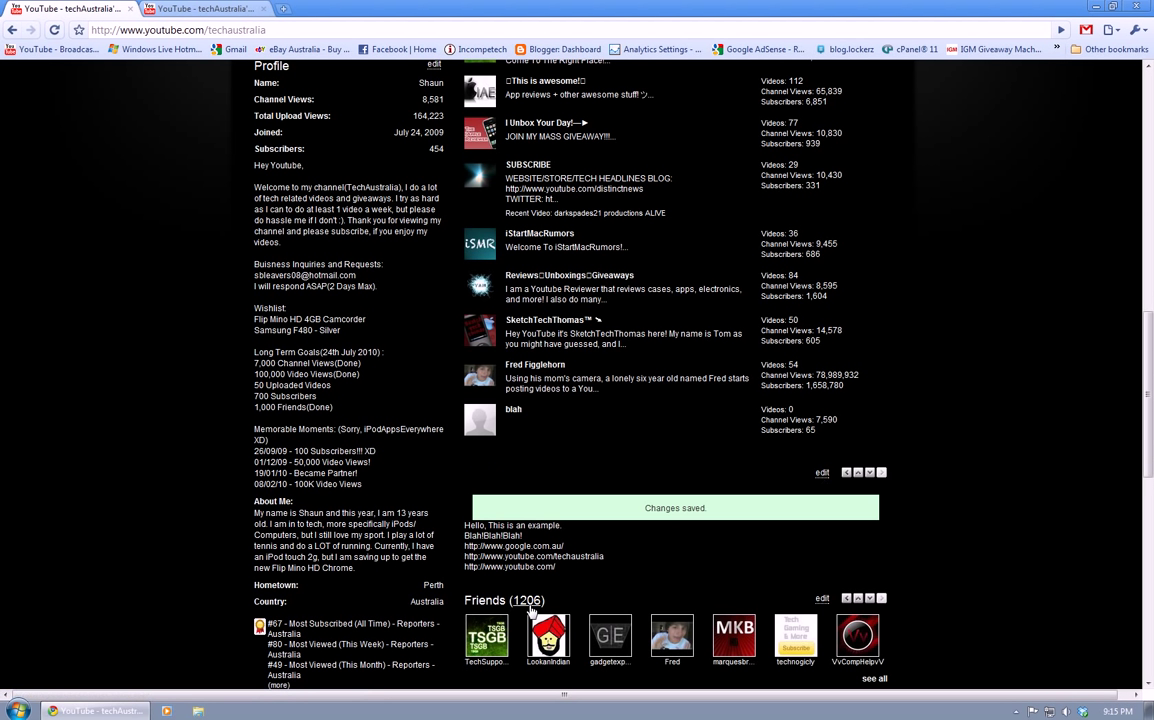
{"action": "mouse_move", "coordinate": [528, 556]}
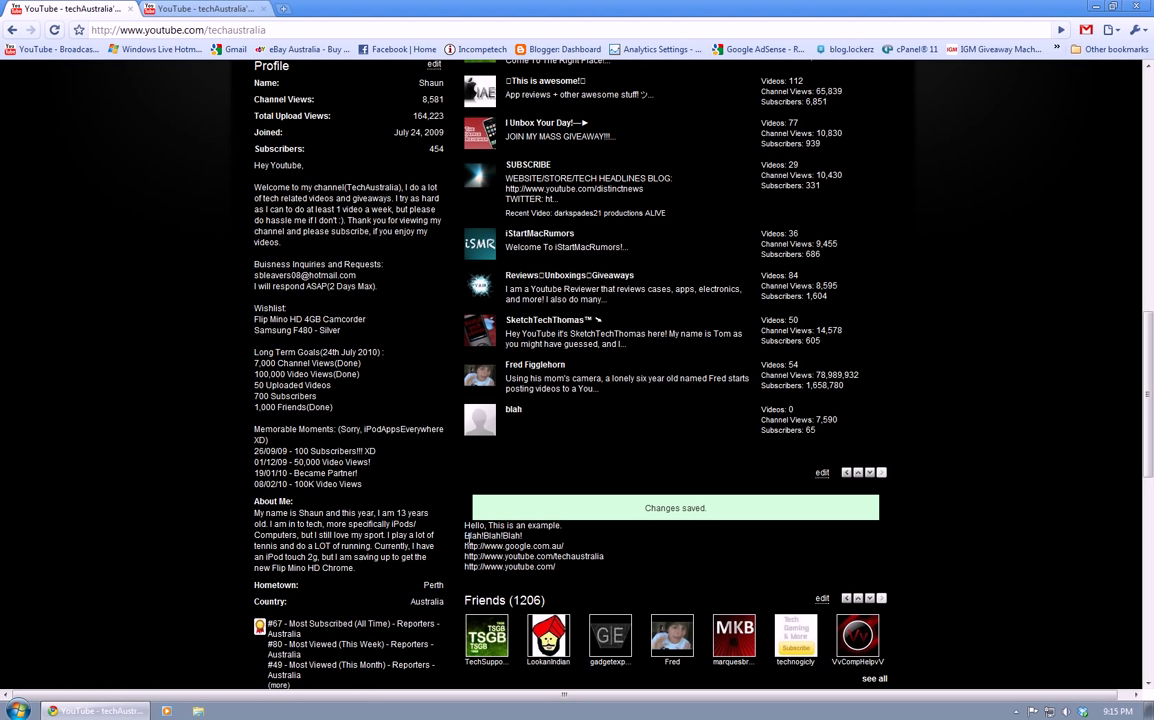
- Reload the channel page to check the saved box changes
{"action": "left_click", "coordinate": [524, 556]}
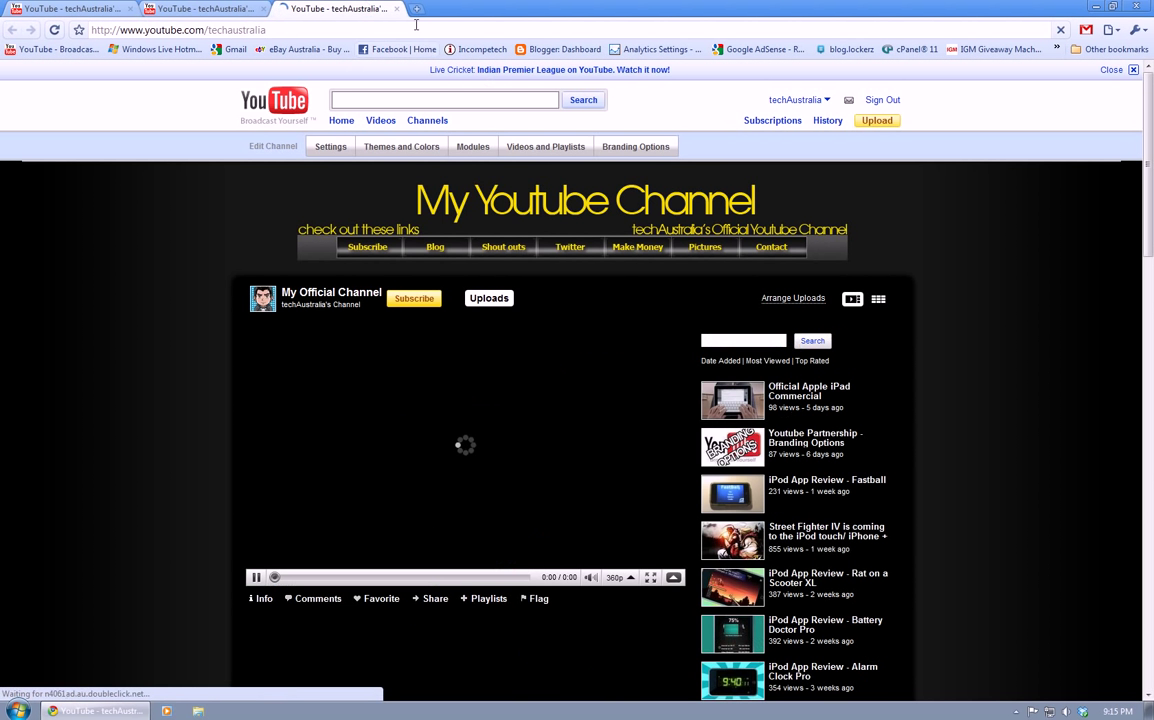
{"action": "mouse_move", "coordinate": [396, 14]}
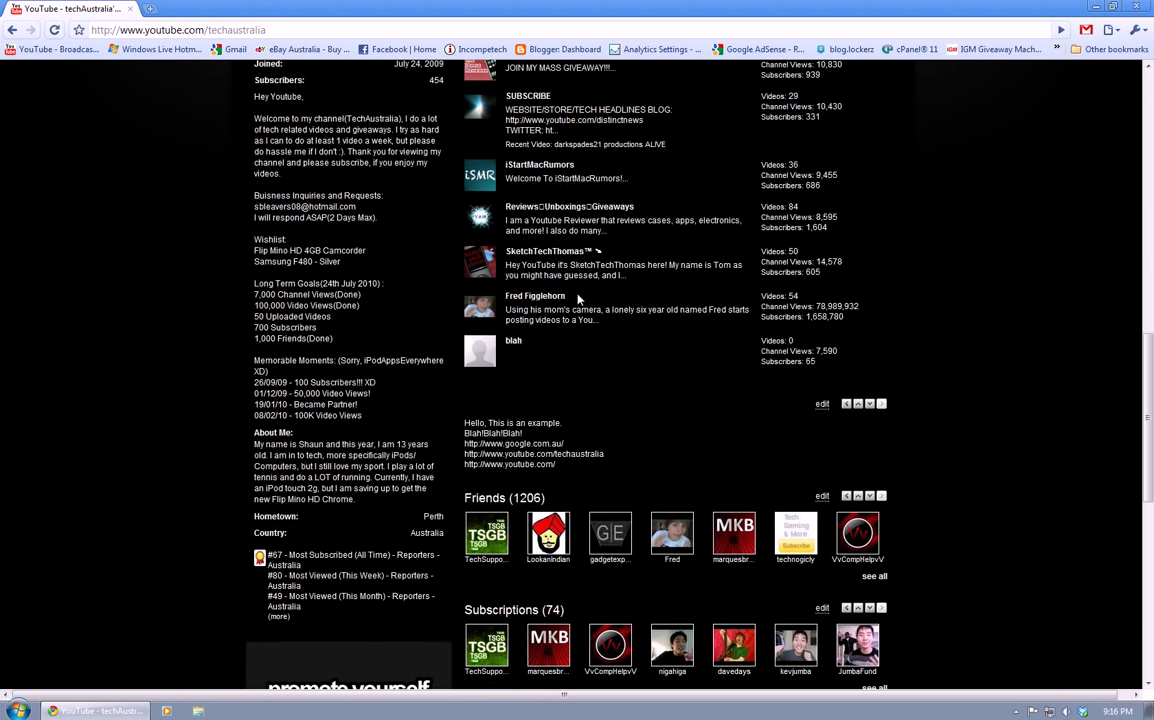
{"action": "scroll", "scroll_direction": "down", "scroll_amount": 3}
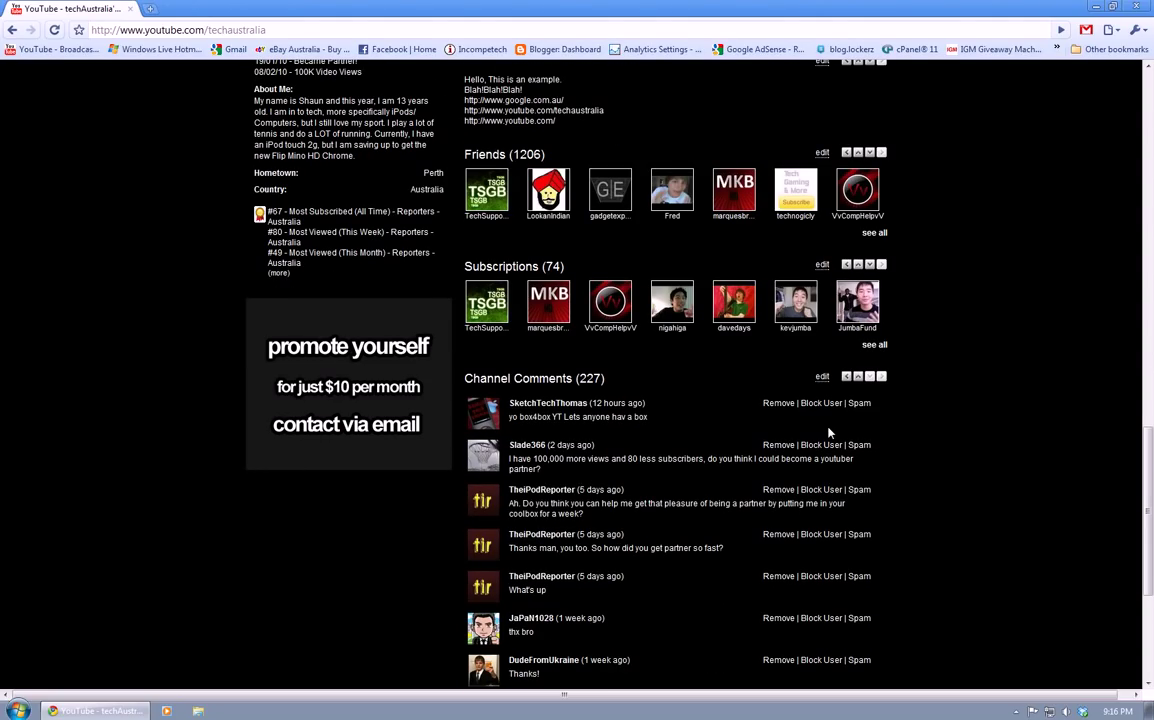
{"action": "scroll", "scroll_direction": "up", "scroll_amount": 3}
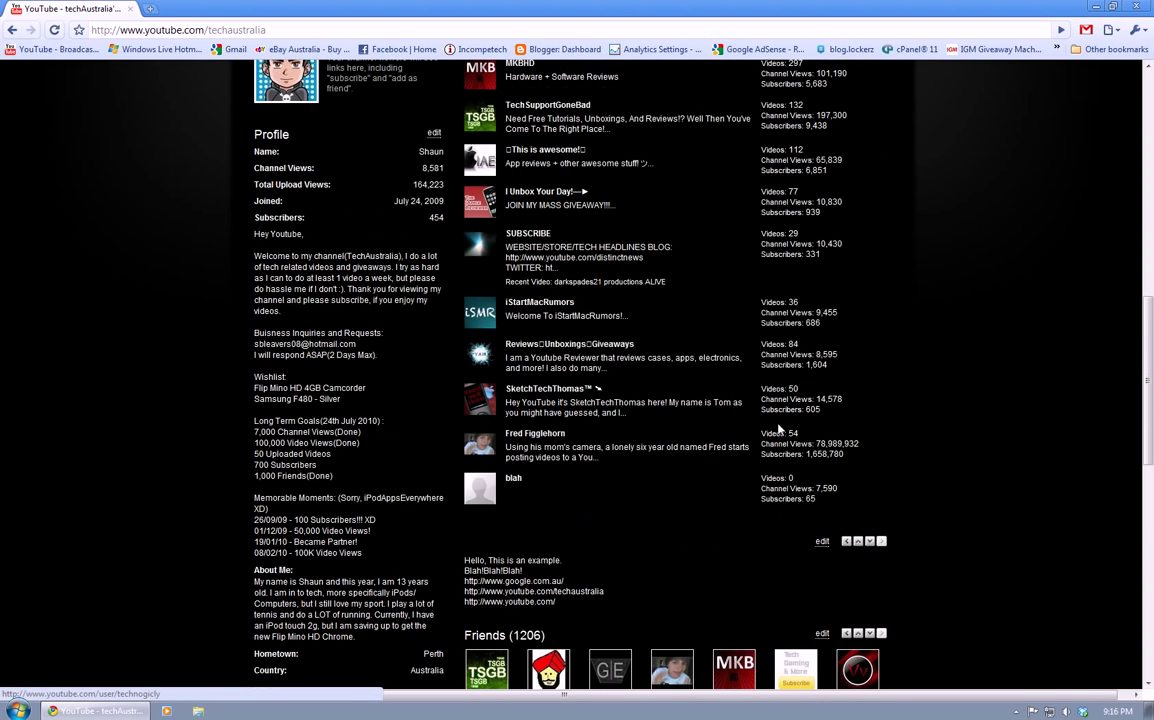
{"action": "mouse_move", "coordinate": [684, 372]}
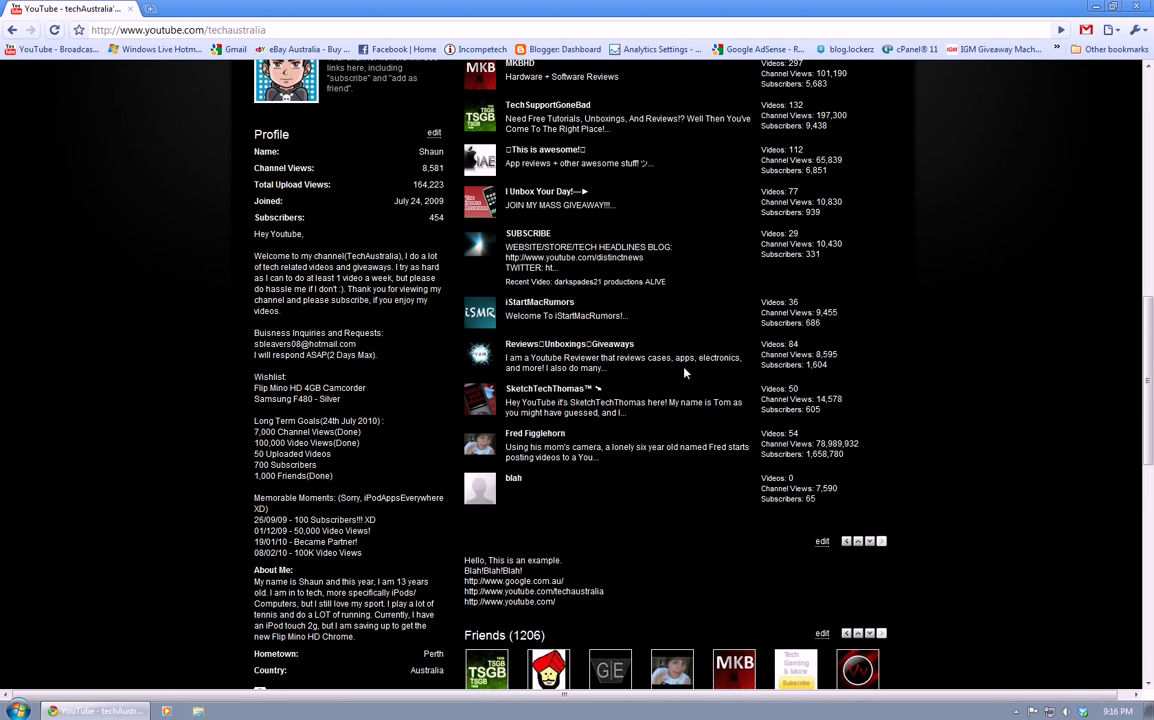